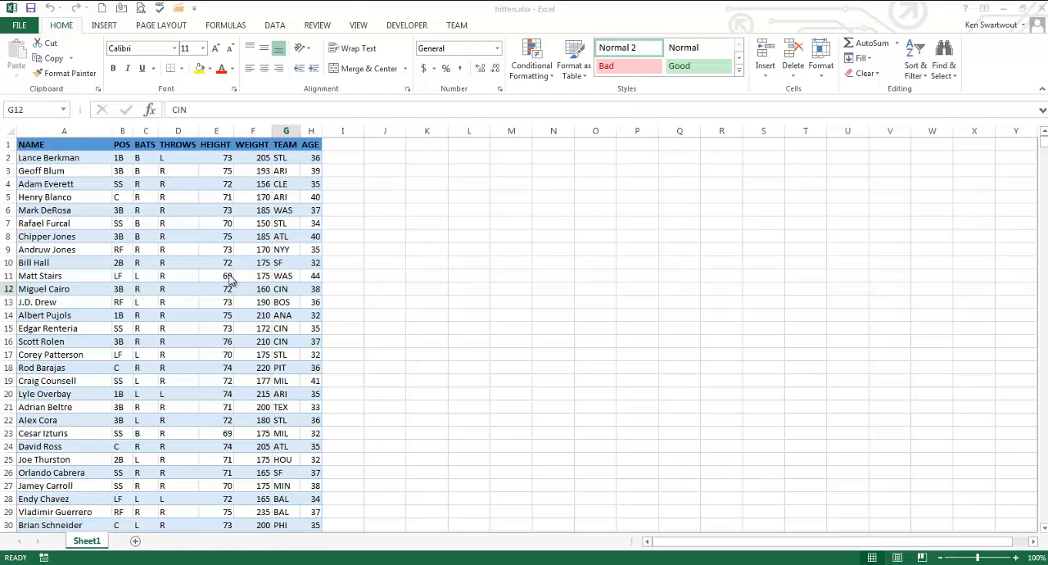
{"action": "mouse_move", "coordinate": [300, 238]}
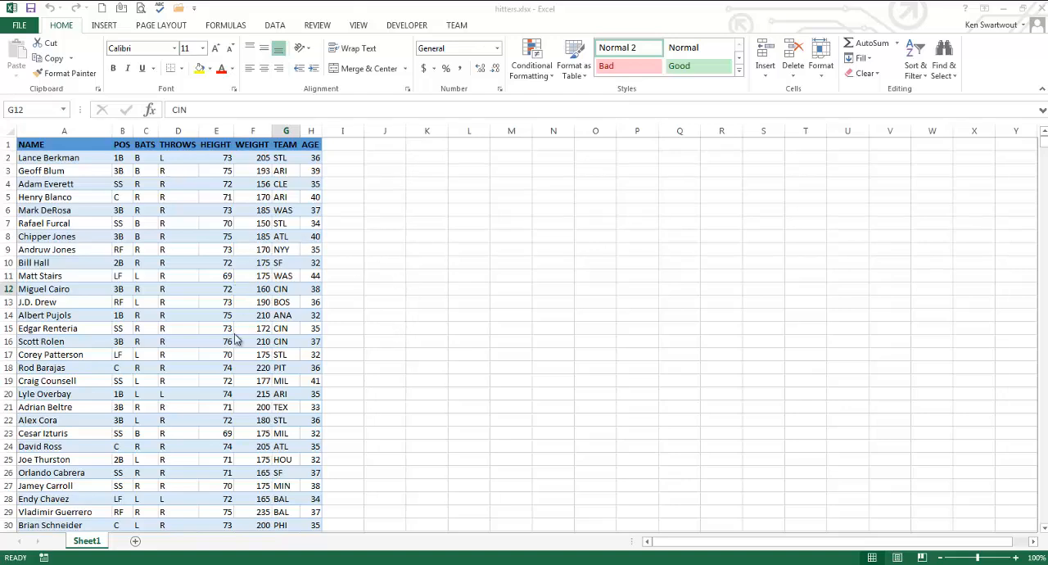
{"action": "mouse_move", "coordinate": [352, 321]}
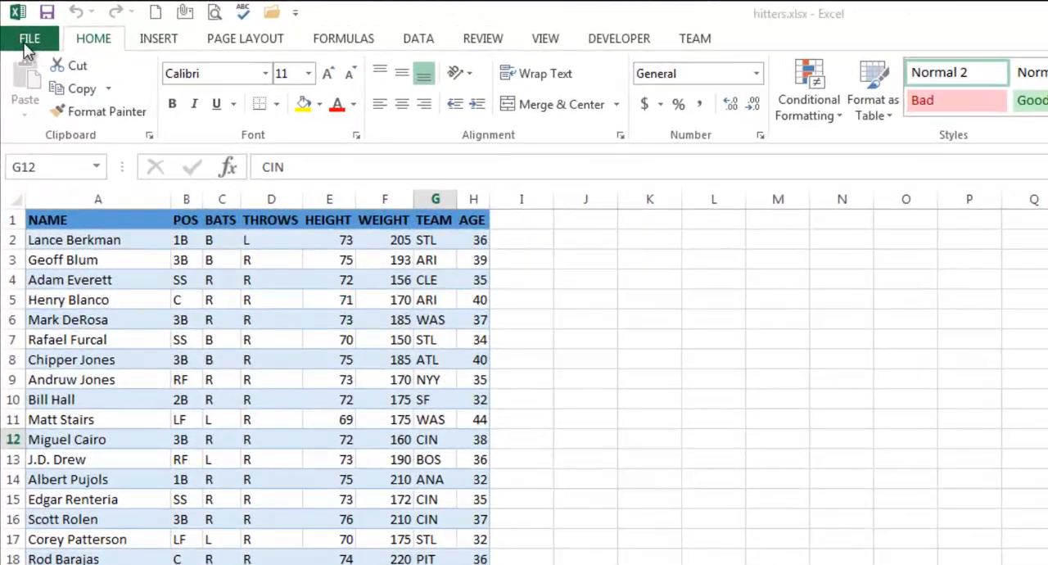
{"action": "mouse_move", "coordinate": [24, 99]}
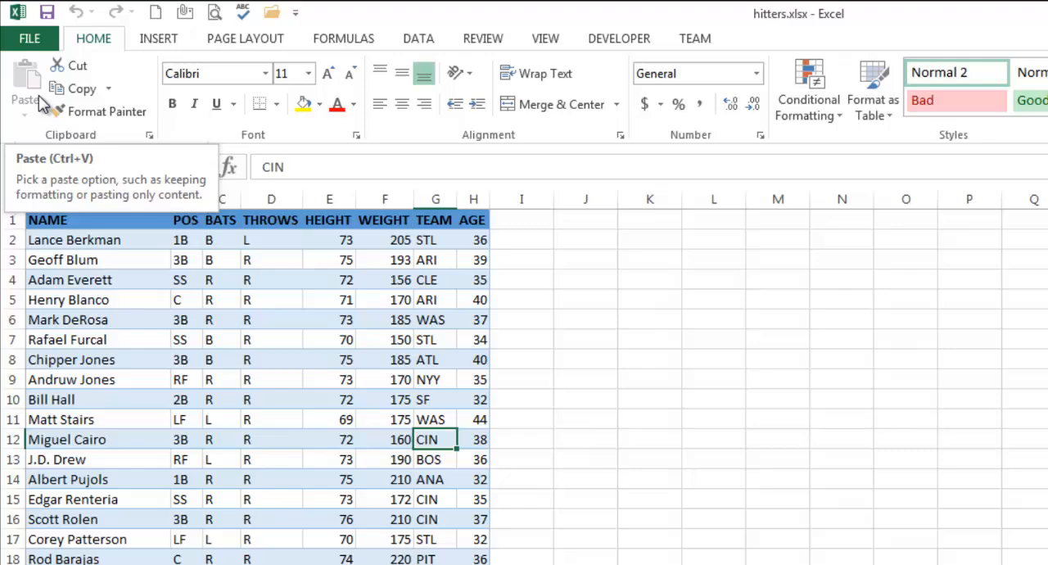
Show the hitters workbook's Info page with its Properties and Related People details
{"action": "left_click", "coordinate": [30, 39]}
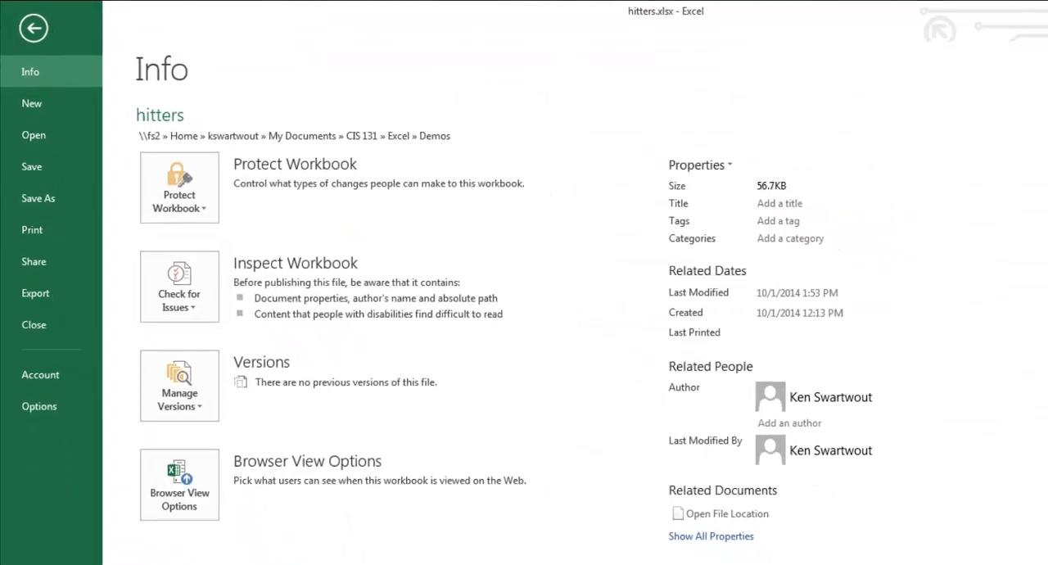
{"action": "left_click", "coordinate": [811, 217]}
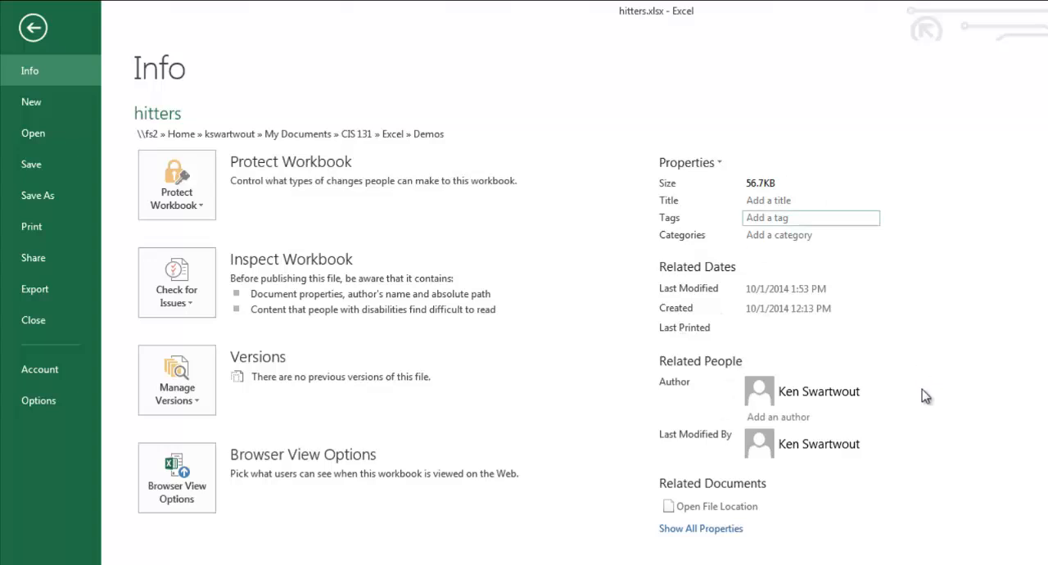
{"action": "mouse_move", "coordinate": [751, 397]}
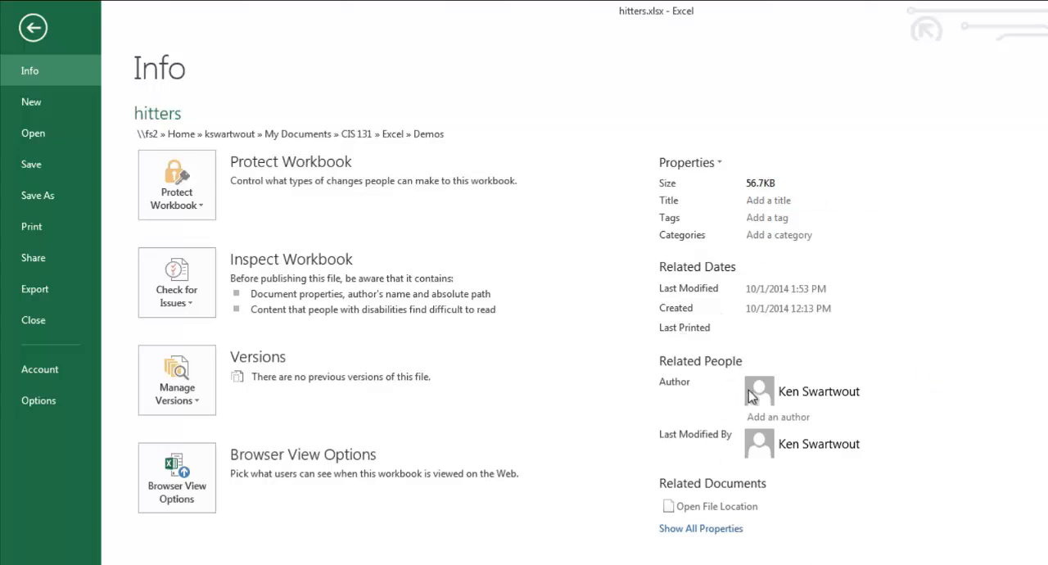
{"action": "mouse_move", "coordinate": [819, 443]}
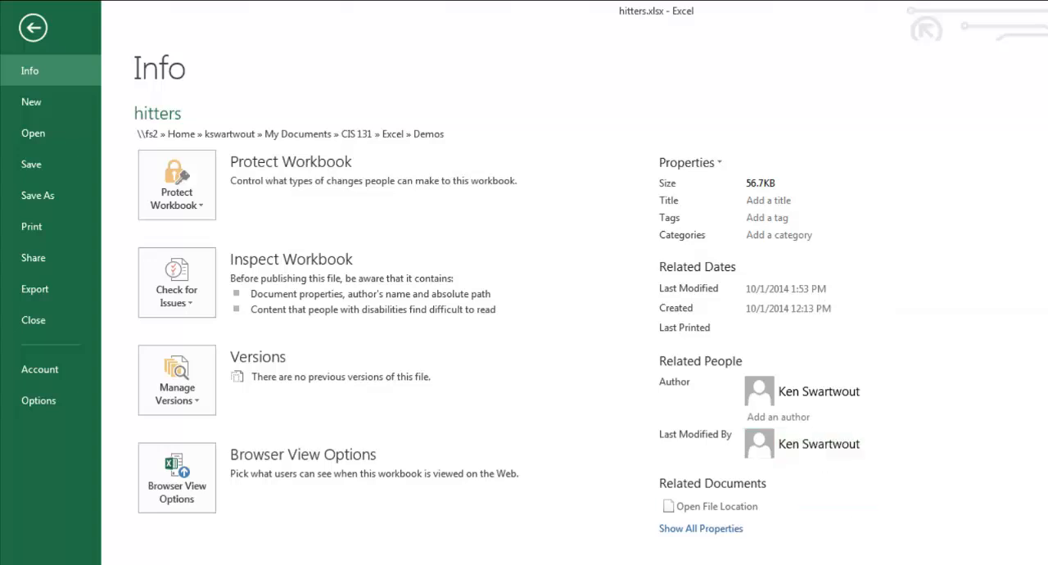
{"action": "mouse_move", "coordinate": [829, 364]}
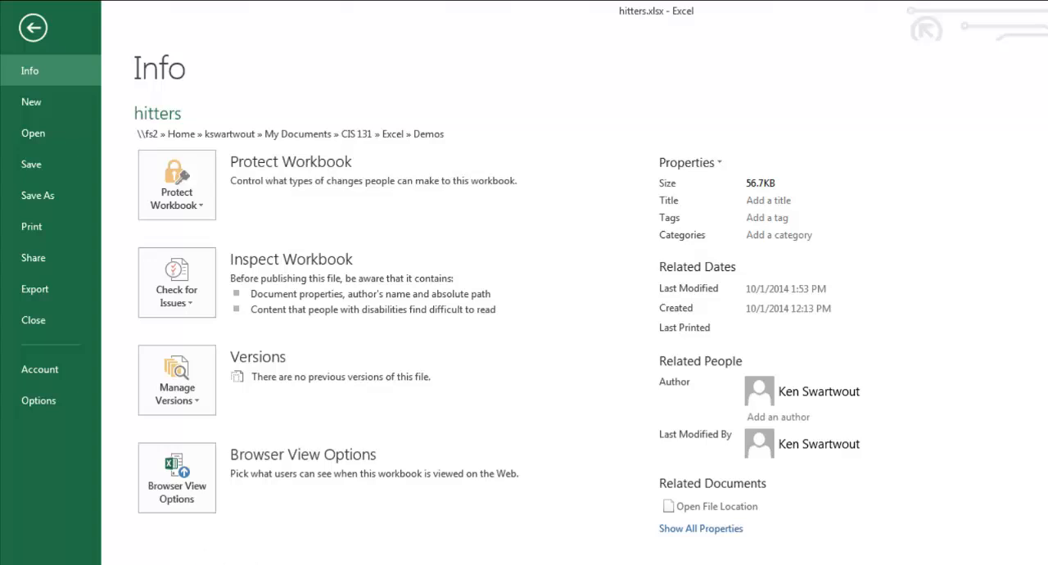
{"action": "mouse_move", "coordinate": [818, 390]}
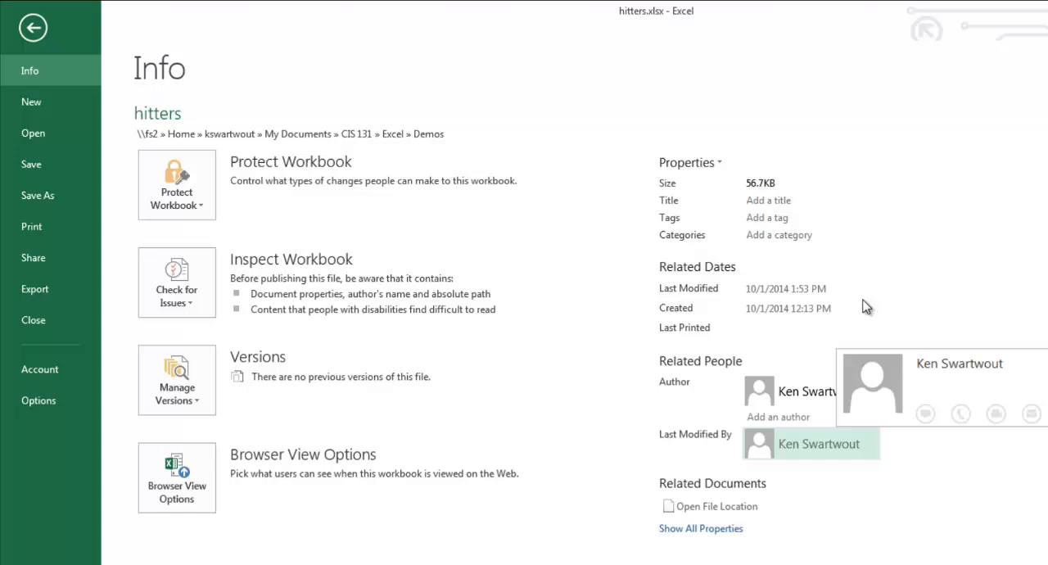
{"action": "mouse_move", "coordinate": [69, 558]}
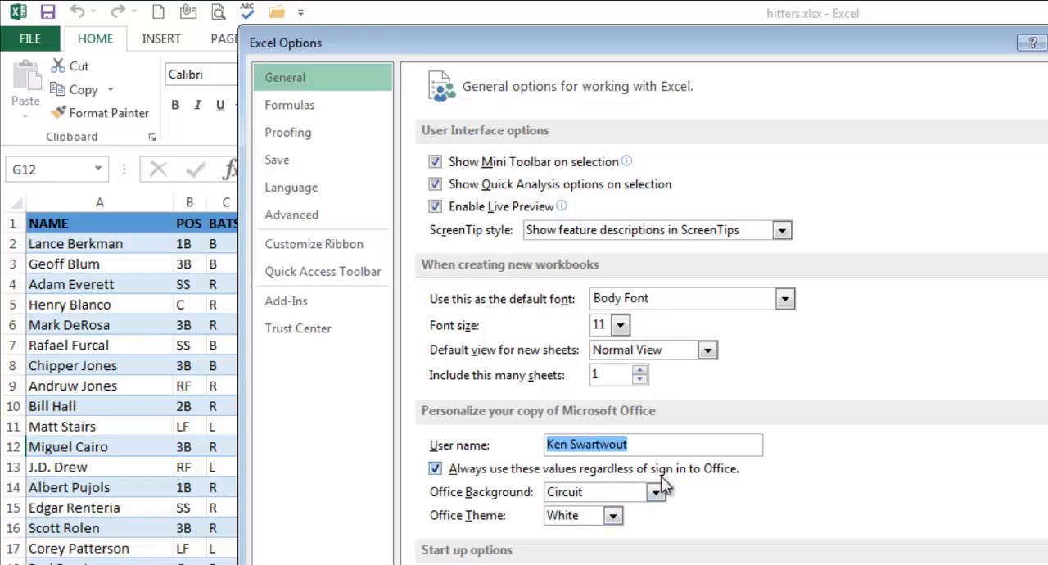
{"action": "mouse_move", "coordinate": [581, 475]}
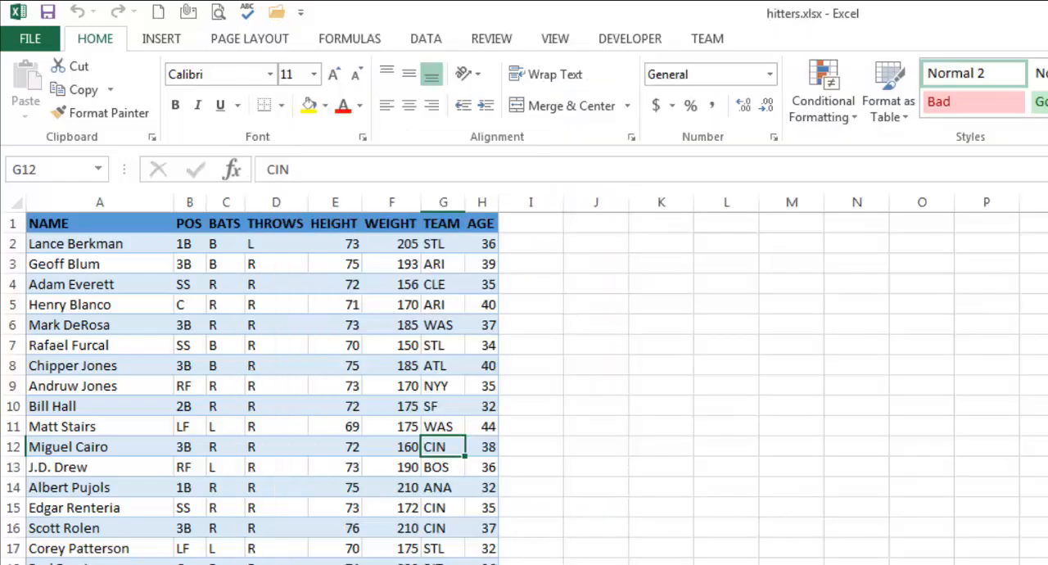
Enter 'CIS 131' as the hitters workbook's Title property on the Info page
{"action": "left_click", "coordinate": [31, 39]}
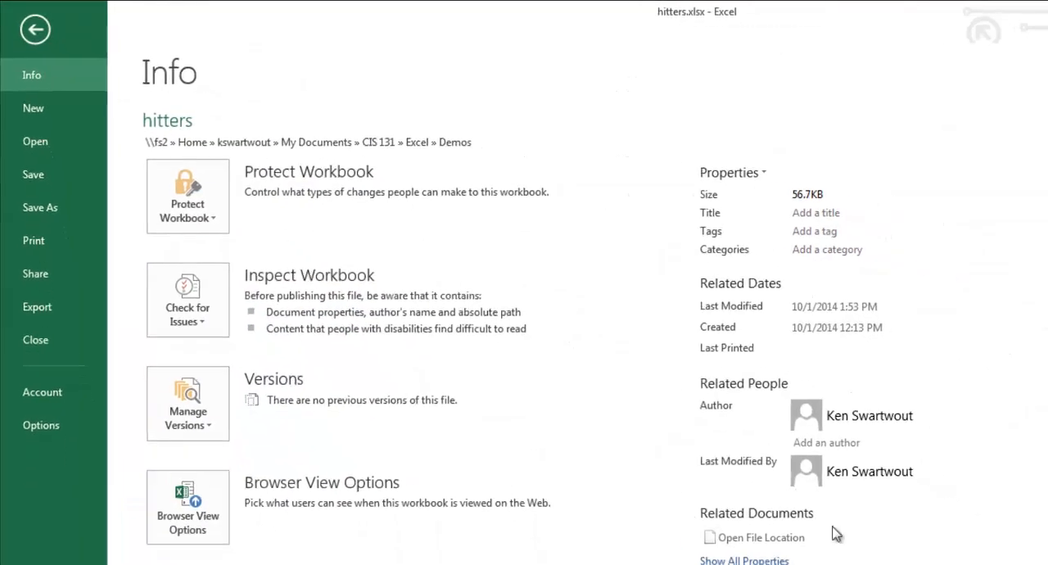
{"action": "mouse_move", "coordinate": [840, 415]}
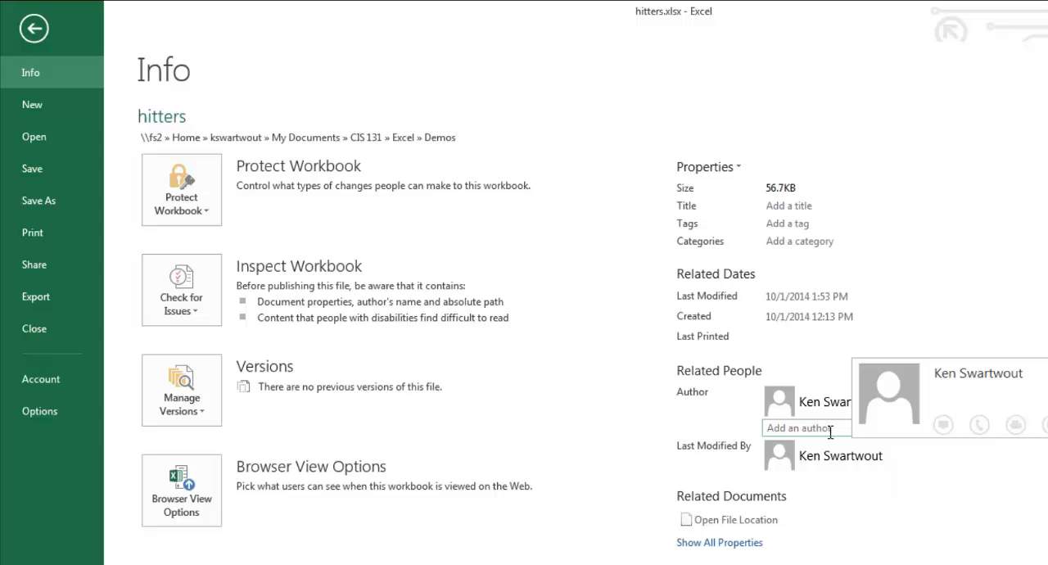
{"action": "left_click", "coordinate": [827, 205]}
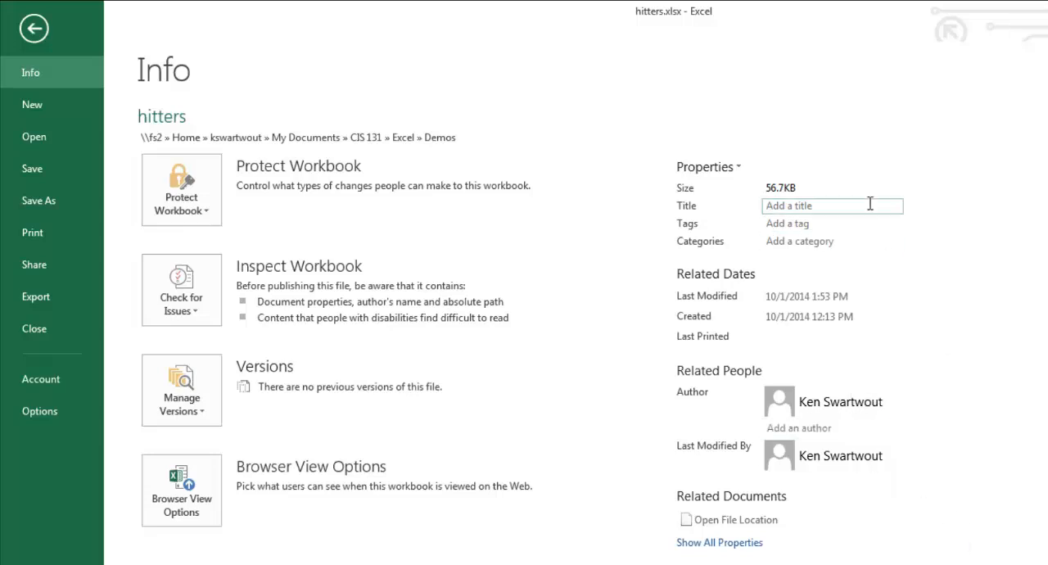
{"action": "left_click", "coordinate": [831, 240]}
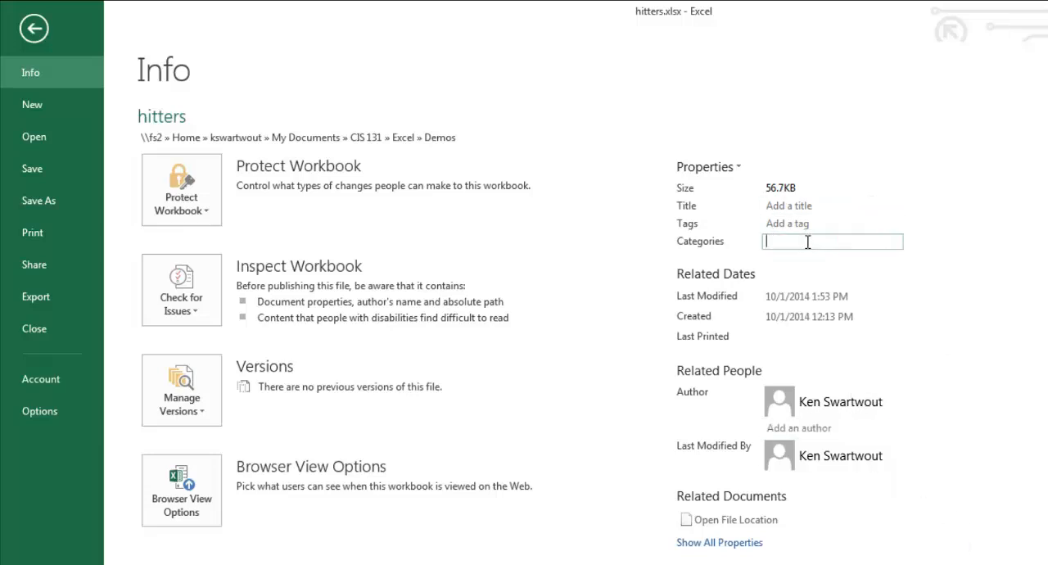
{"action": "type", "text": "Math"}
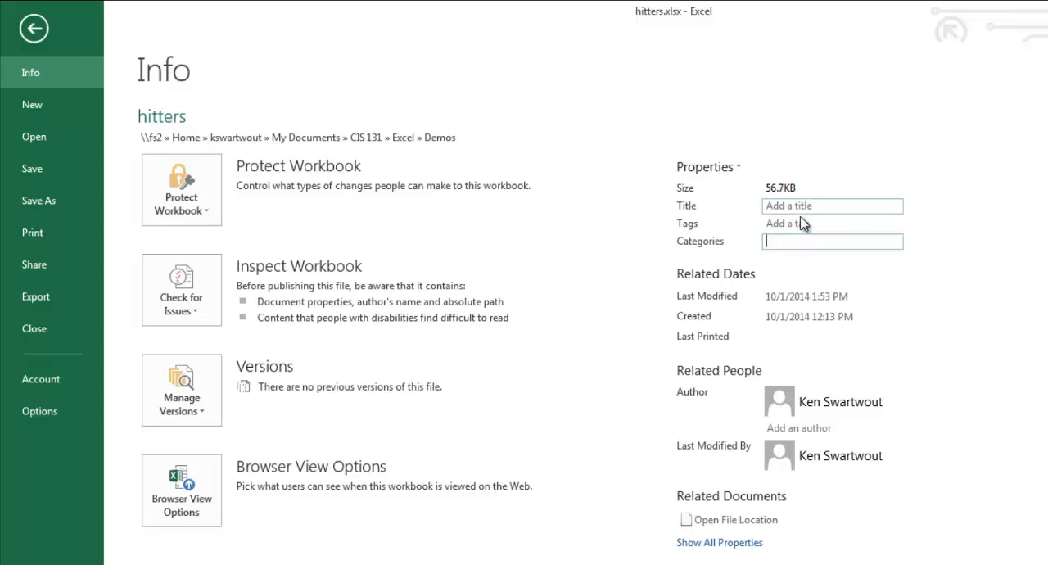
{"action": "type", "text": "C"}
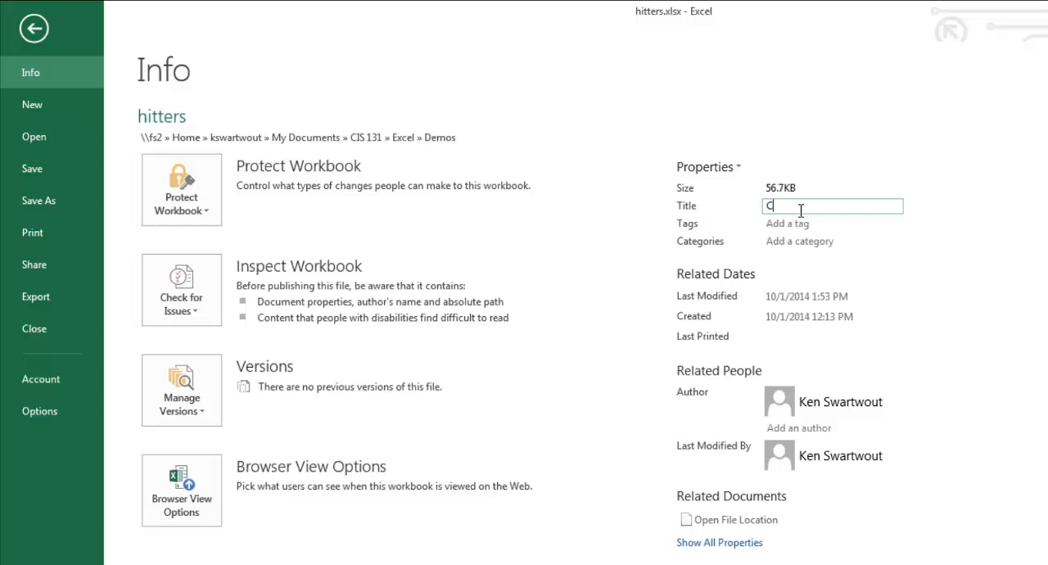
{"action": "type", "text": "IS 131"}
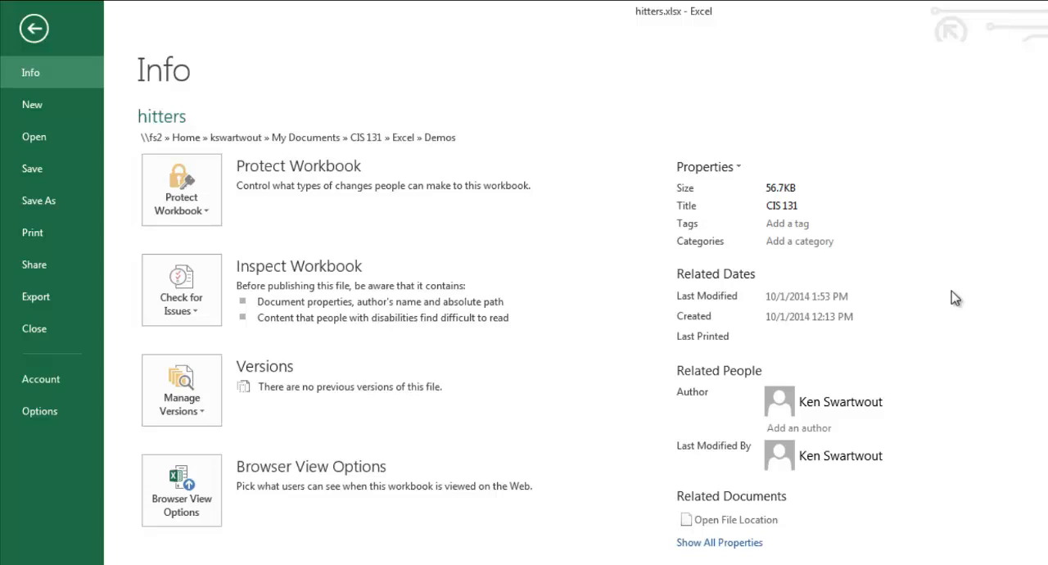
{"action": "mouse_move", "coordinate": [102, 82]}
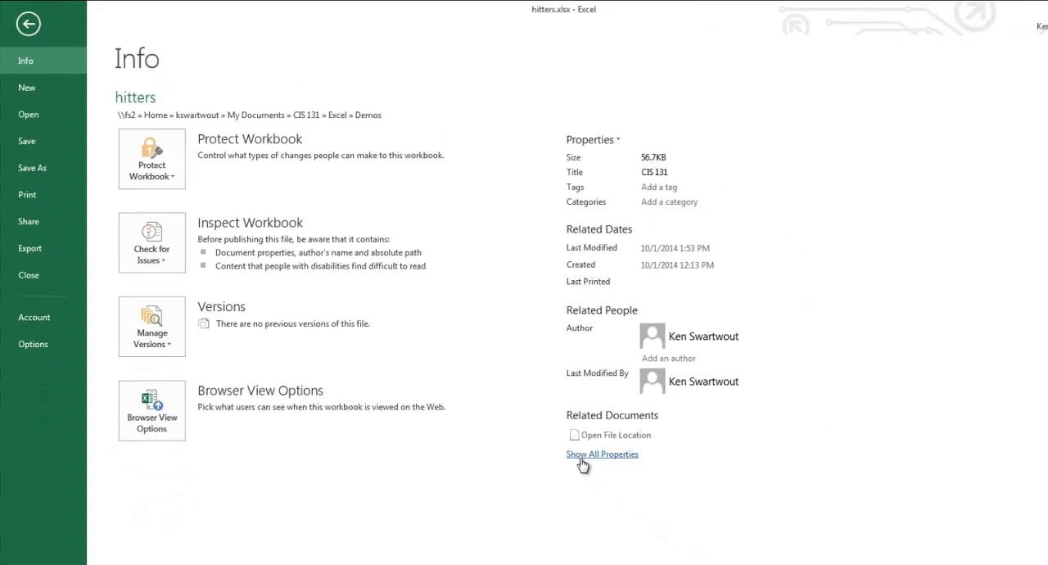
{"action": "left_click", "coordinate": [602, 453]}
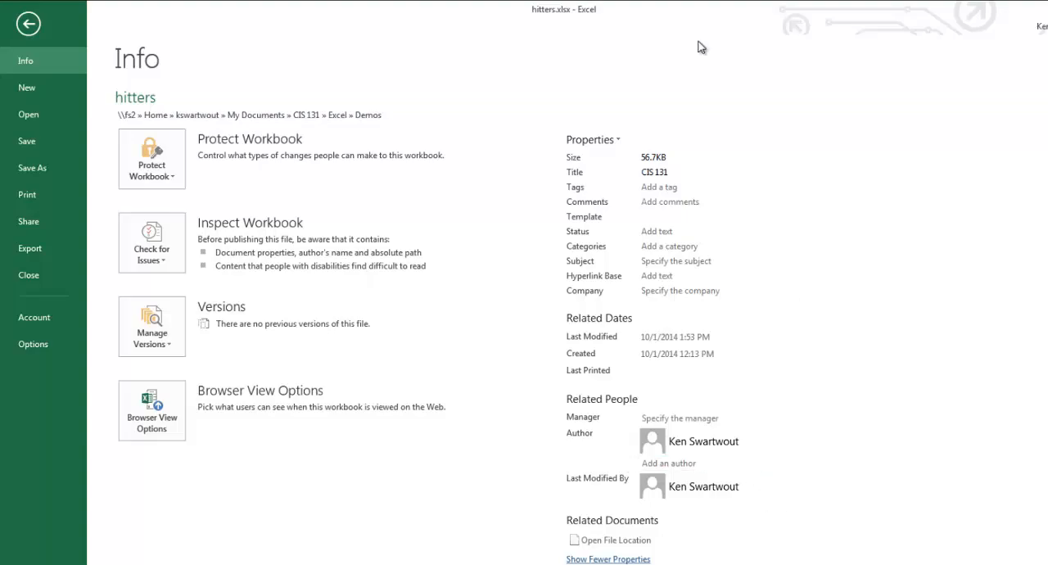
{"action": "left_click", "coordinate": [656, 231]}
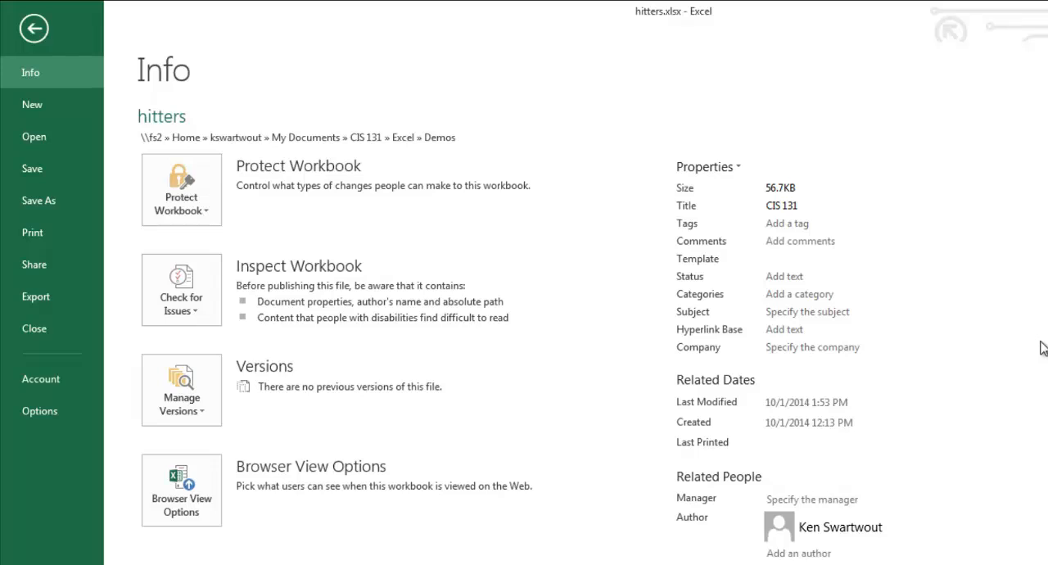
{"action": "mouse_move", "coordinate": [875, 393]}
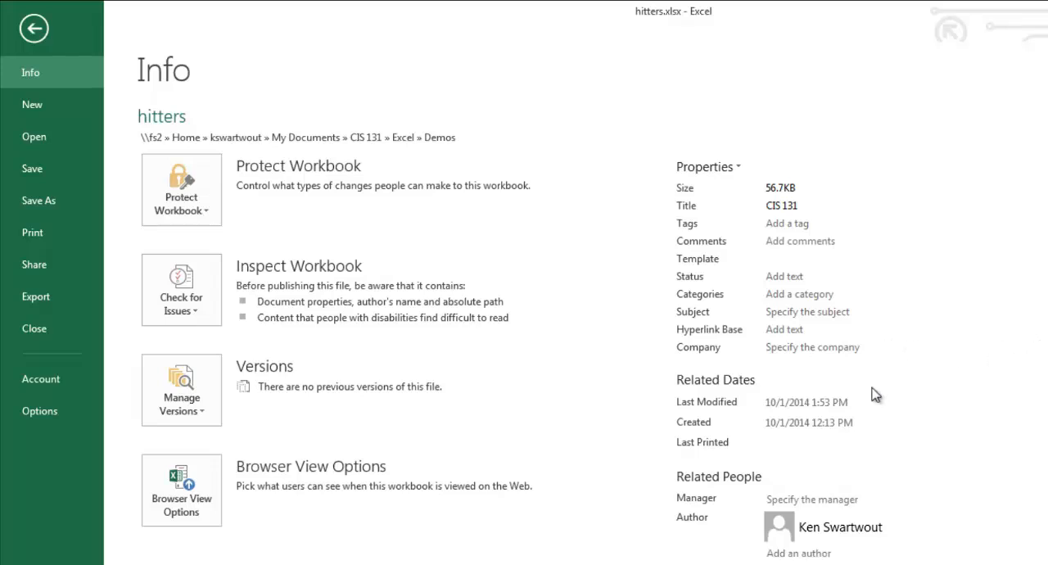
{"action": "mouse_move", "coordinate": [866, 389]}
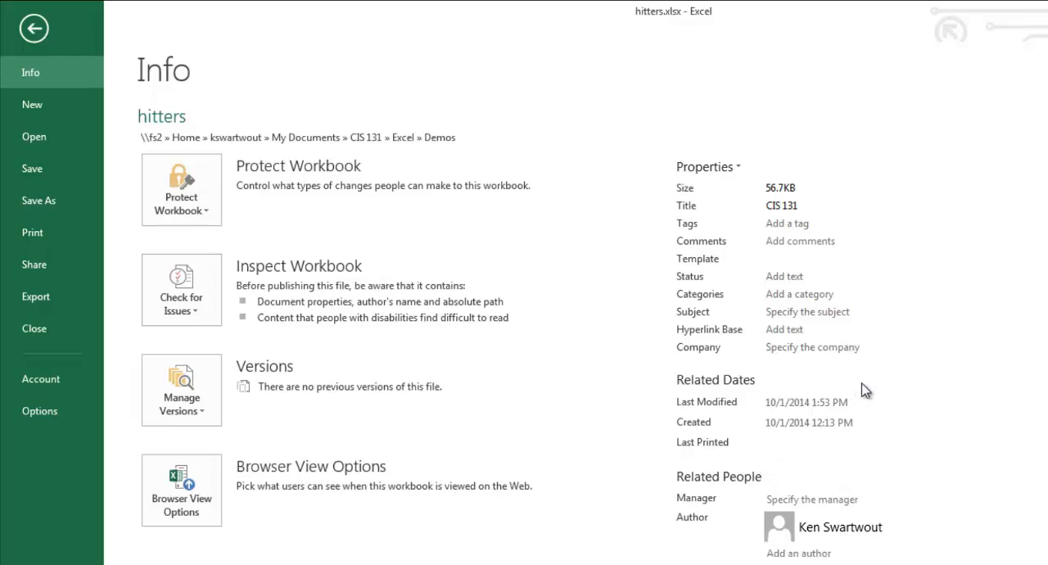
{"action": "mouse_move", "coordinate": [436, 357]}
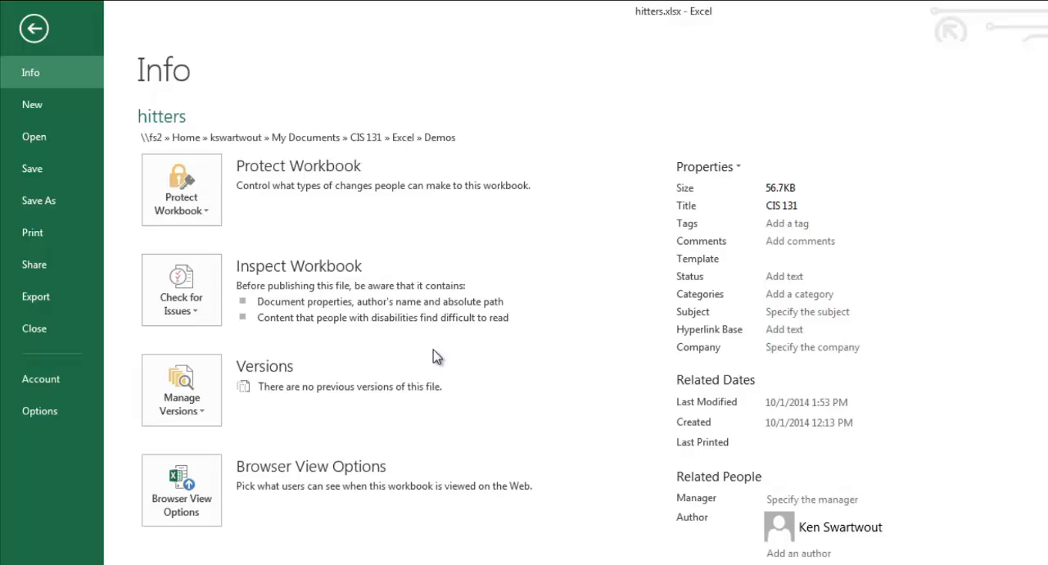
{"action": "mouse_move", "coordinate": [434, 557]}
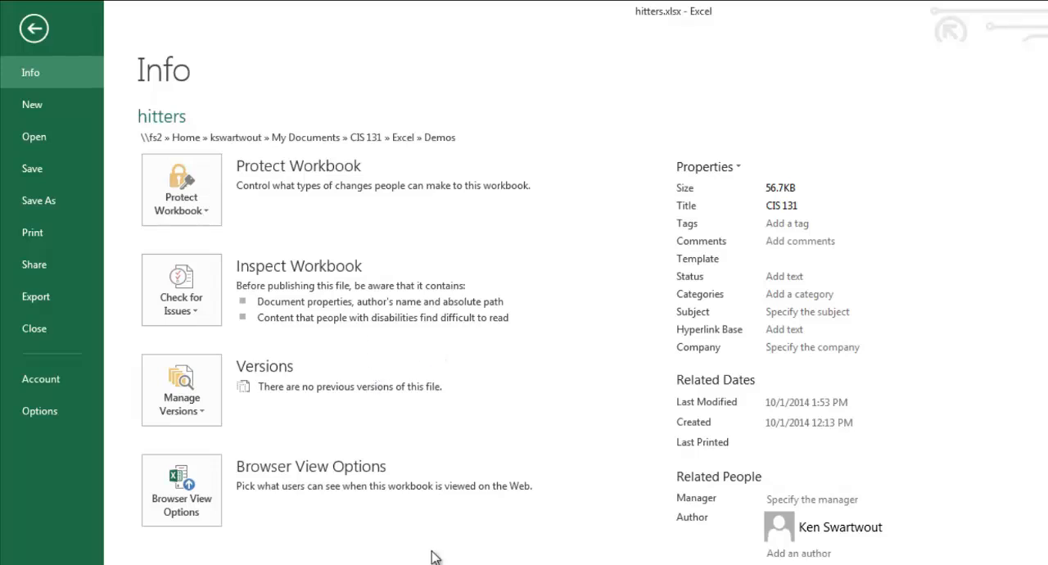
{"action": "mouse_move", "coordinate": [188, 282]}
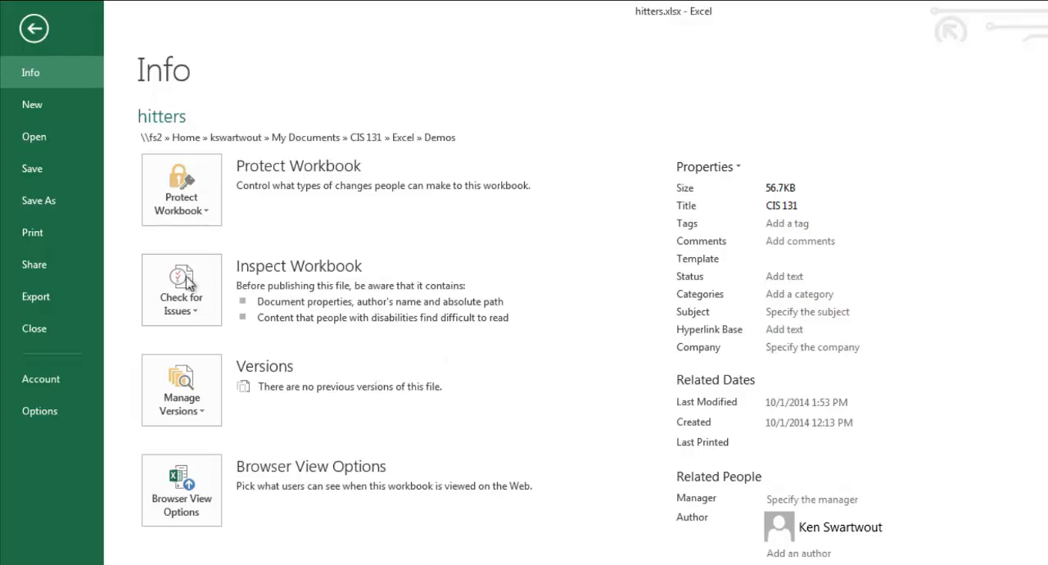
{"action": "mouse_move", "coordinate": [428, 391]}
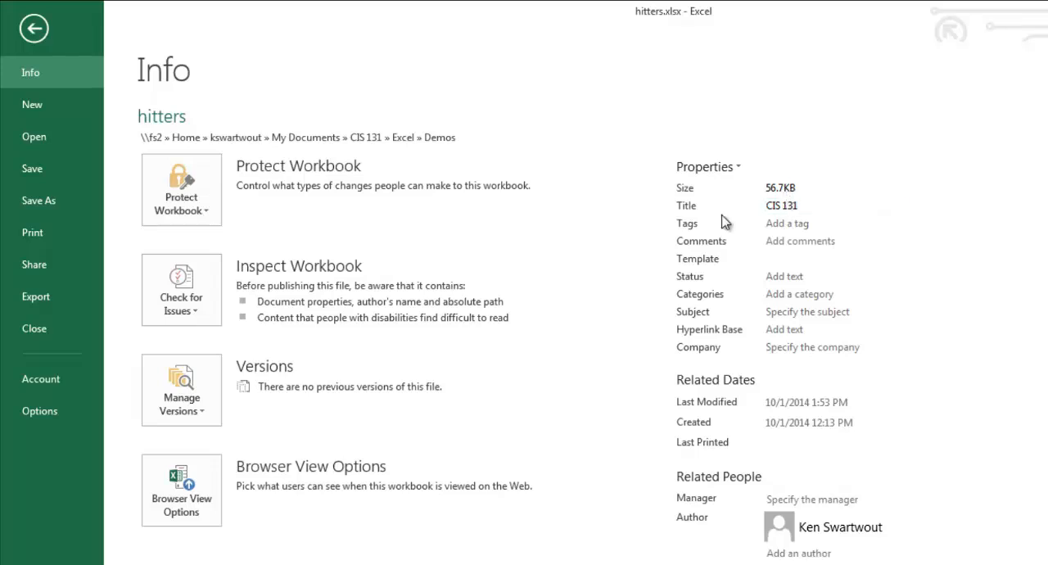
{"action": "mouse_move", "coordinate": [247, 327]}
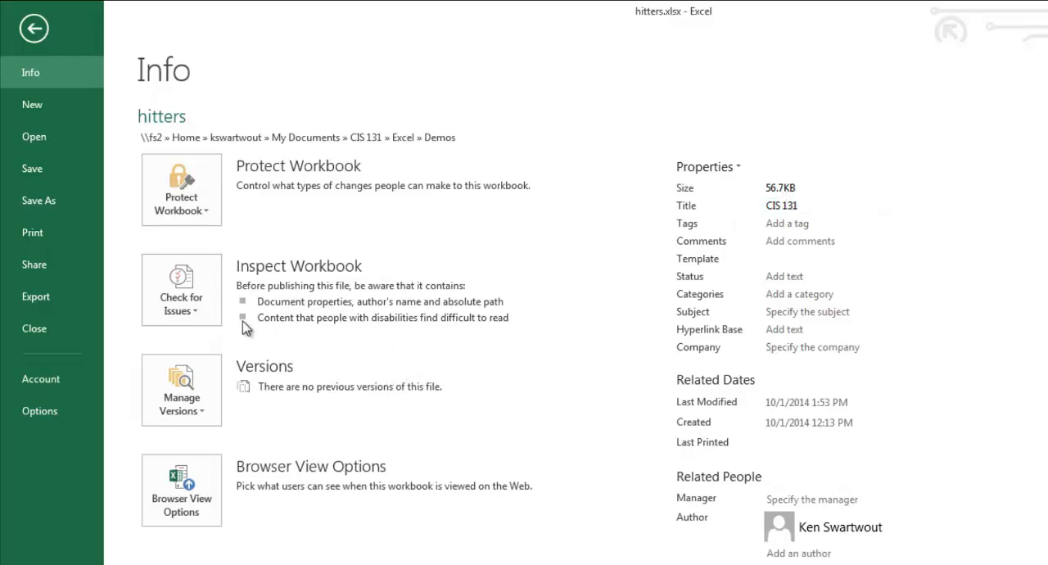
Launch Inspect Document from Check for Issues to open the Document Inspector
{"action": "left_click", "coordinate": [181, 289]}
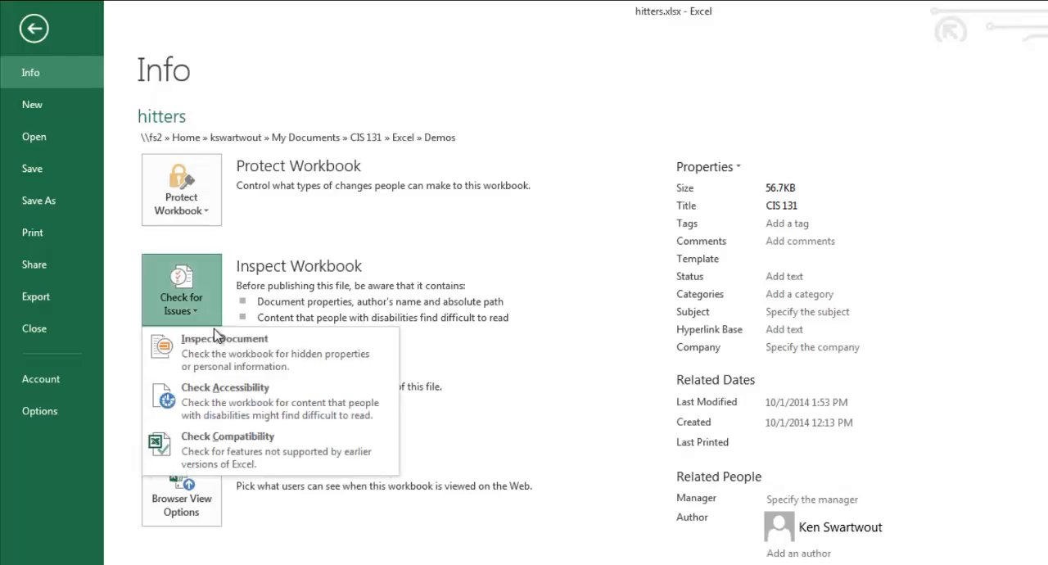
{"action": "mouse_move", "coordinate": [227, 358]}
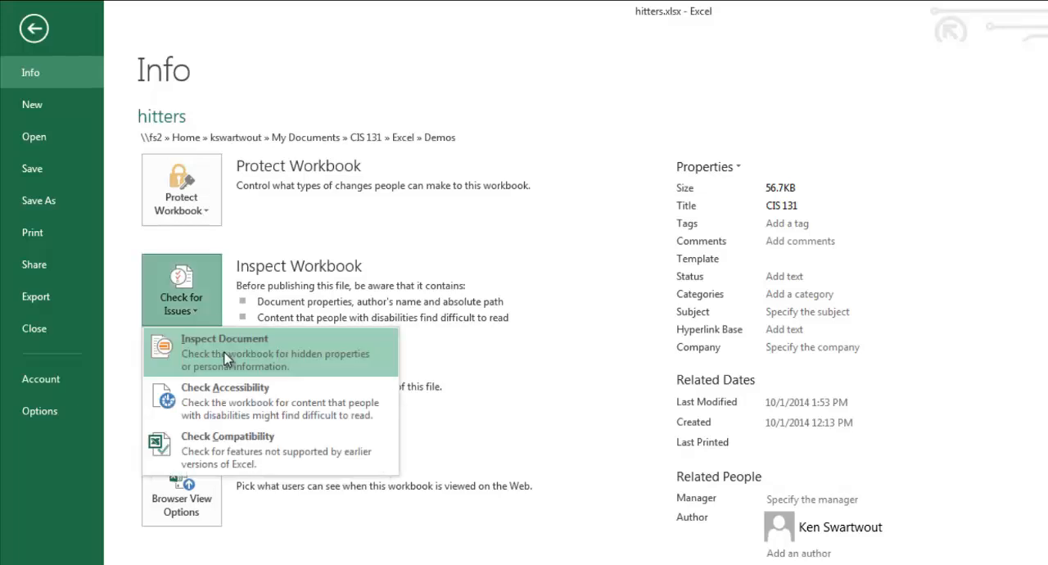
{"action": "left_click", "coordinate": [224, 338]}
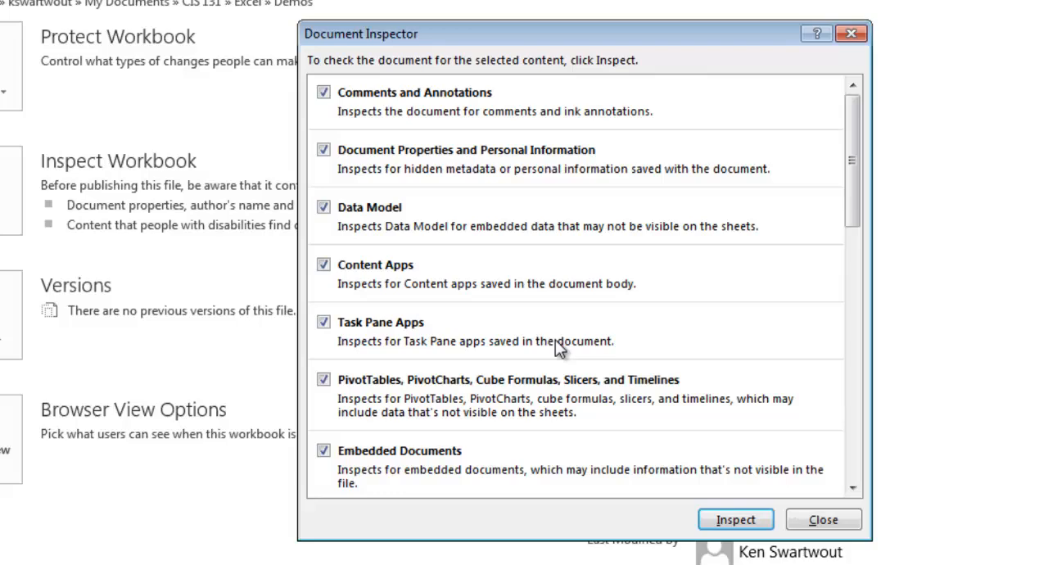
{"action": "mouse_move", "coordinate": [321, 135]}
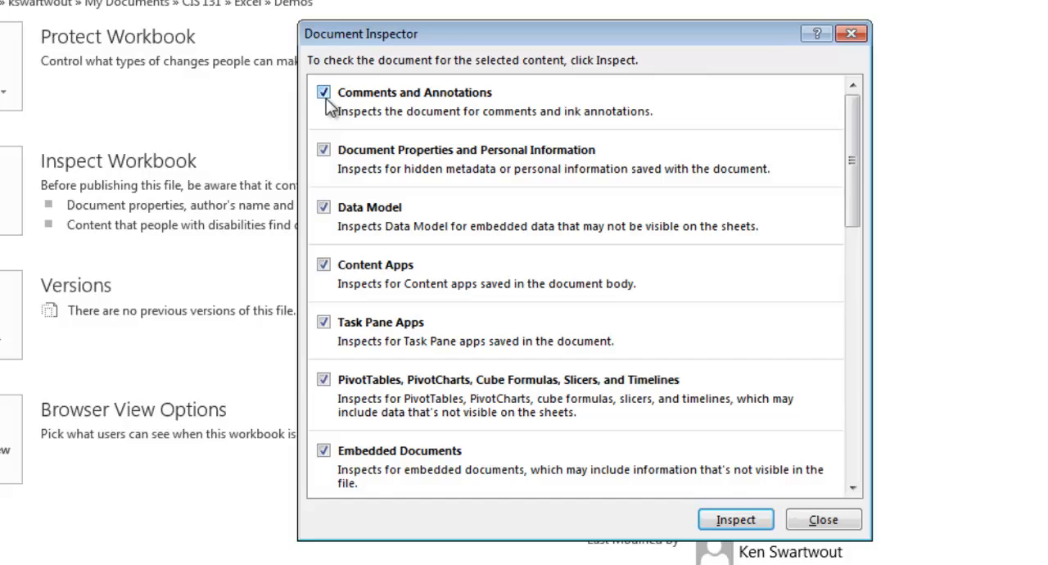
Inspect all checked content types, revealing document properties, author and absolute path
{"action": "scroll", "scroll_direction": "down", "scroll_amount": 3}
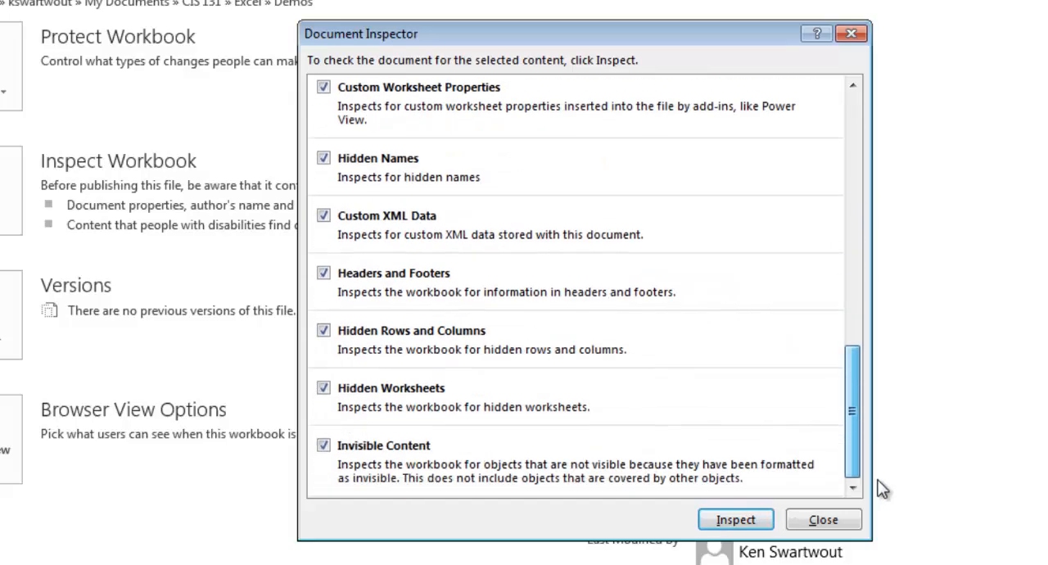
{"action": "left_click", "coordinate": [734, 519]}
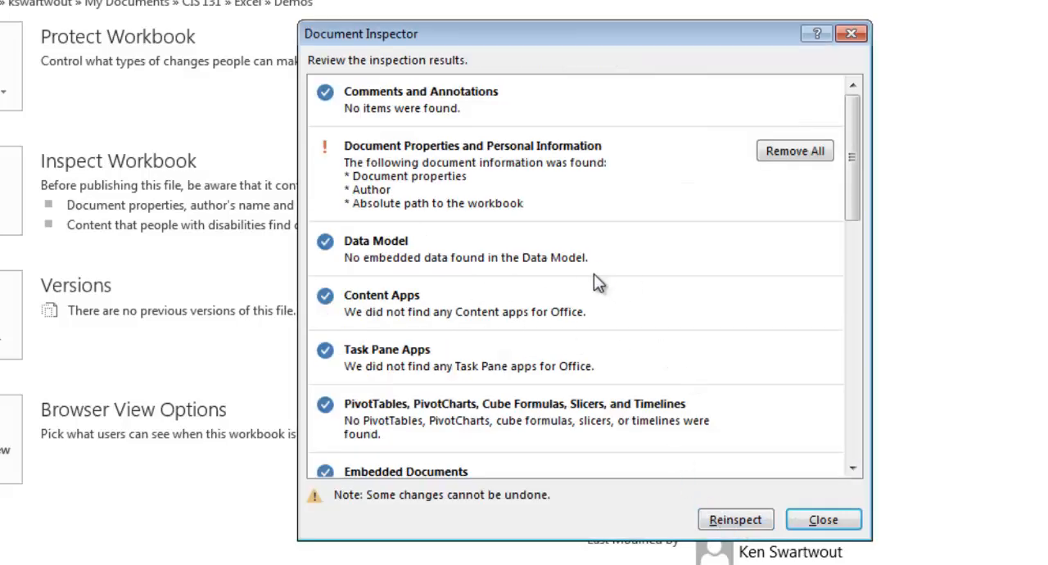
{"action": "mouse_move", "coordinate": [650, 362]}
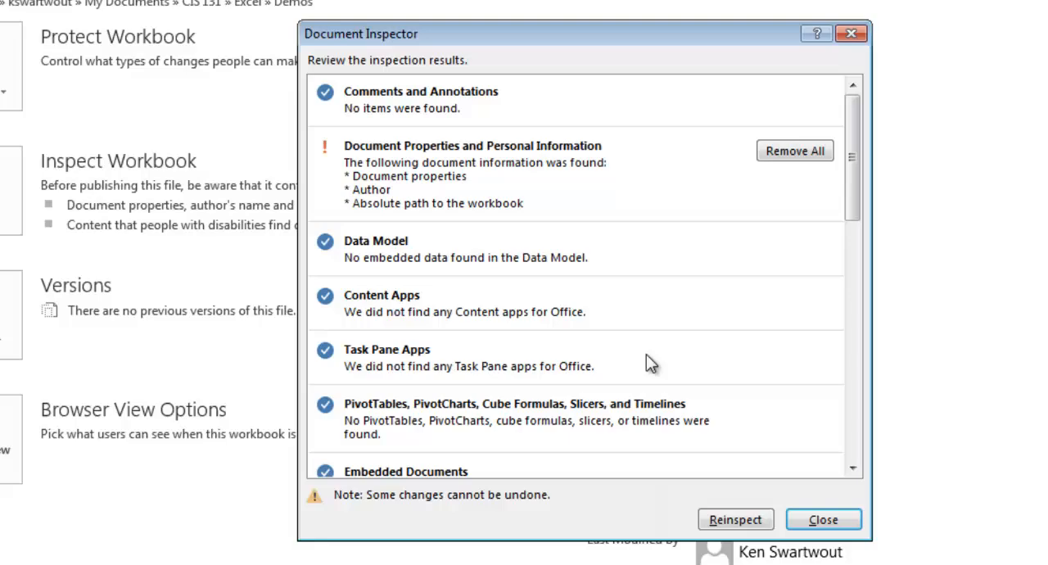
{"action": "mouse_move", "coordinate": [528, 166]}
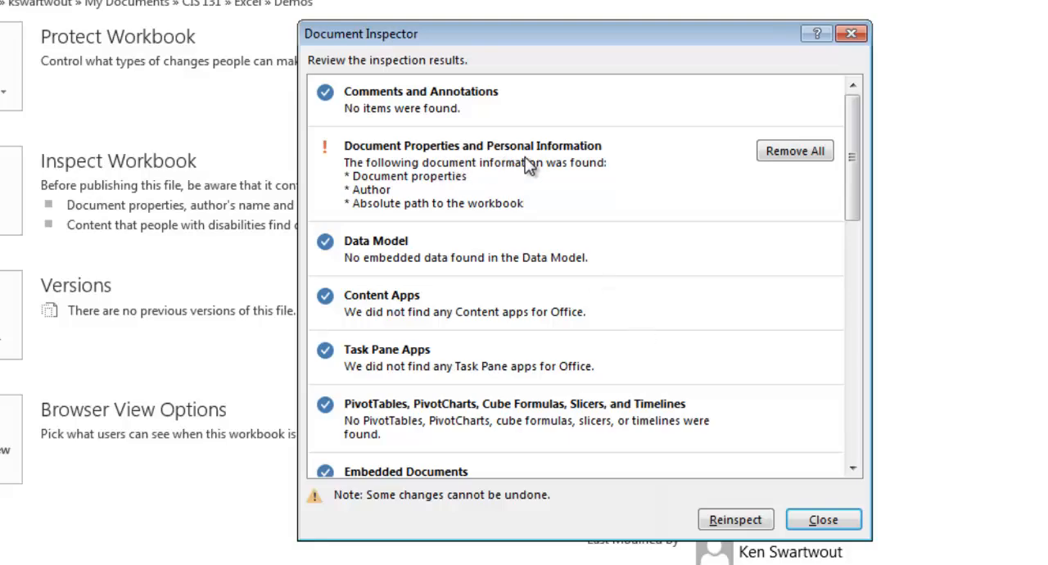
{"action": "mouse_move", "coordinate": [618, 342]}
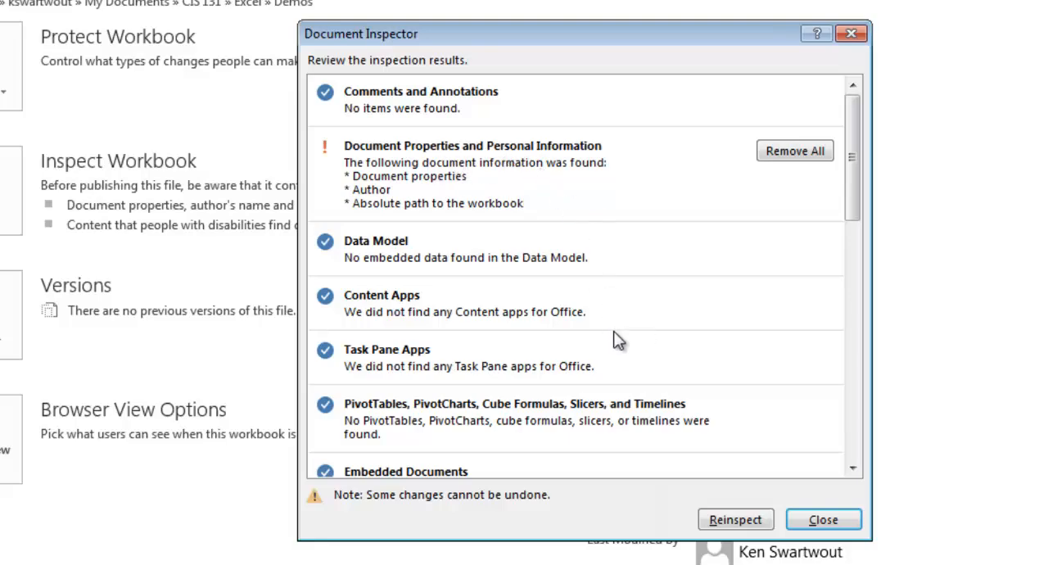
Remove all Document Properties and Personal Information found by the inspection
{"action": "scroll", "scroll_direction": "down", "scroll_amount": 3}
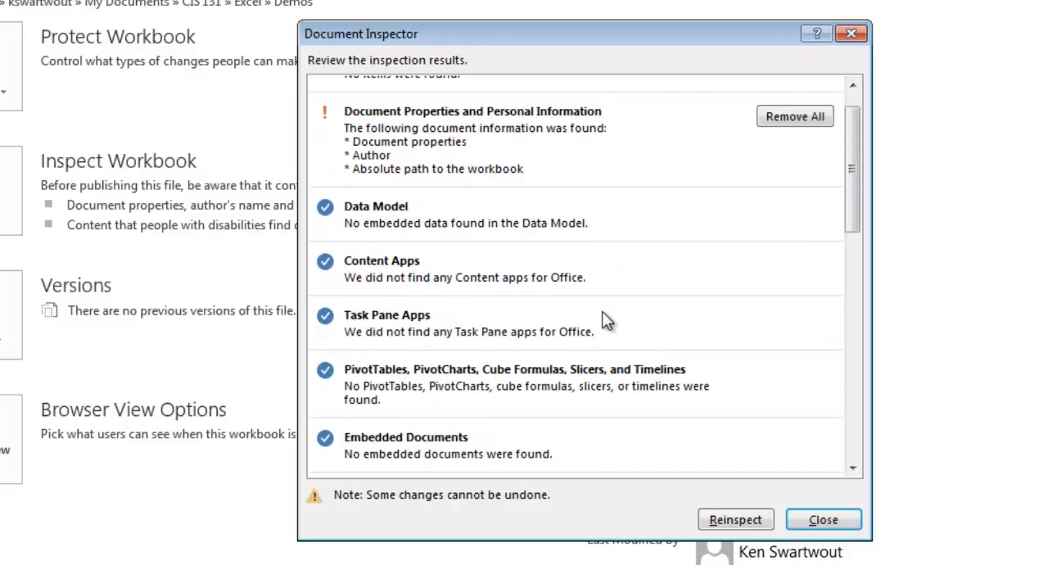
{"action": "scroll", "scroll_direction": "up", "scroll_amount": 3}
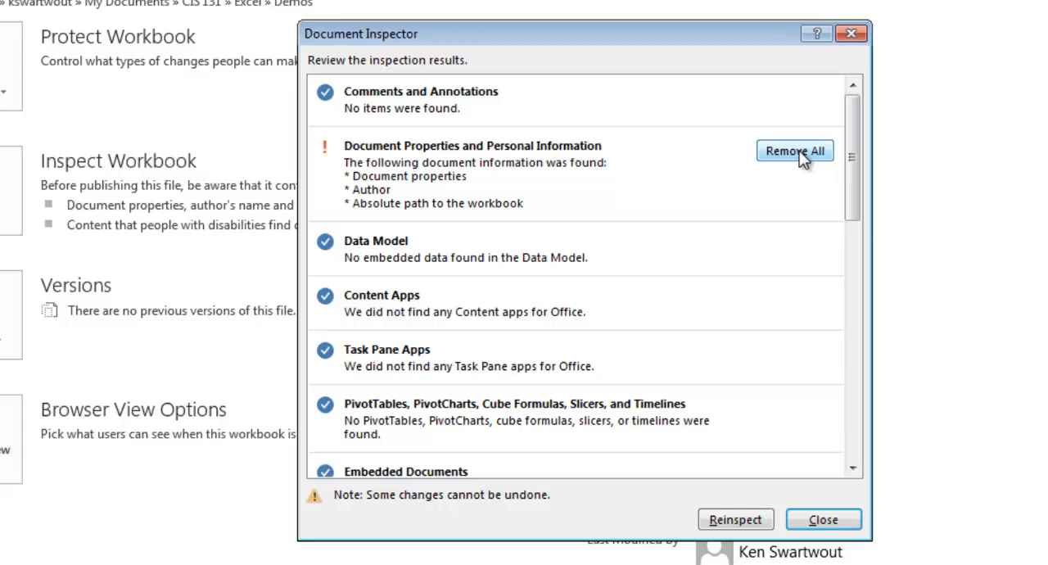
{"action": "left_click", "coordinate": [794, 151]}
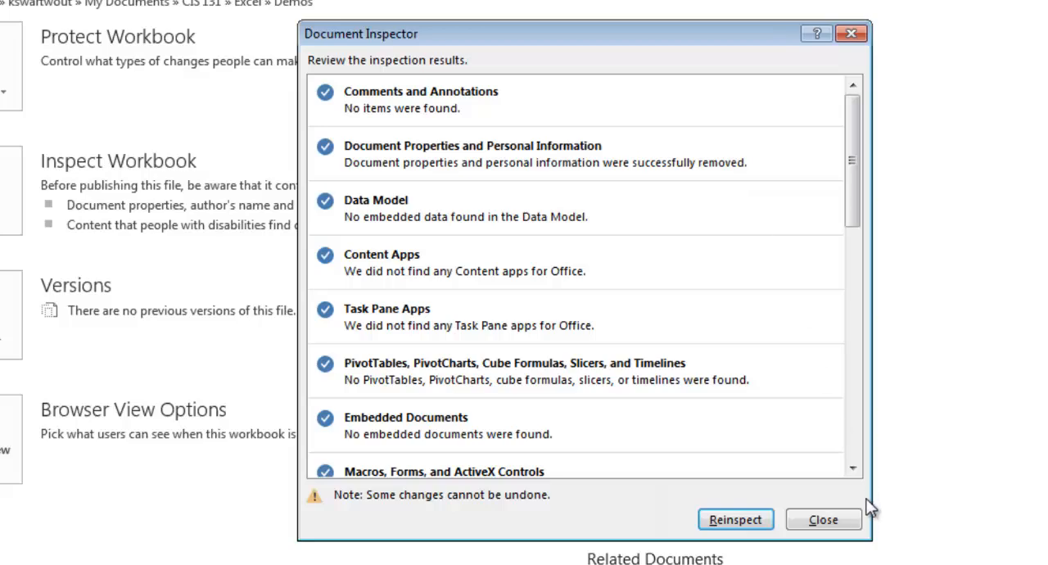
Close the Document Inspector to see blank title, author and other properties
{"action": "left_click", "coordinate": [823, 519]}
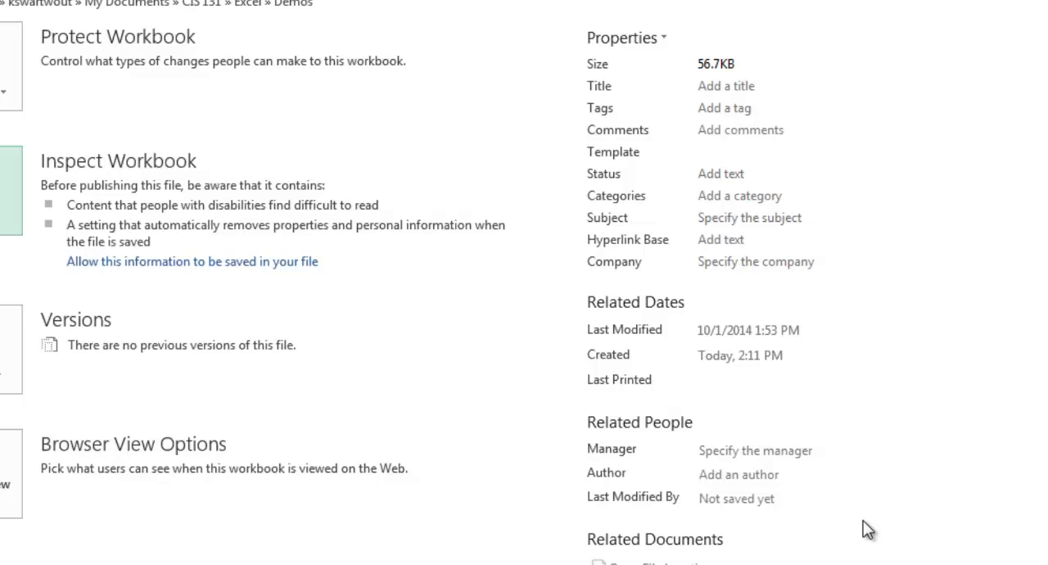
{"action": "mouse_move", "coordinate": [747, 187]}
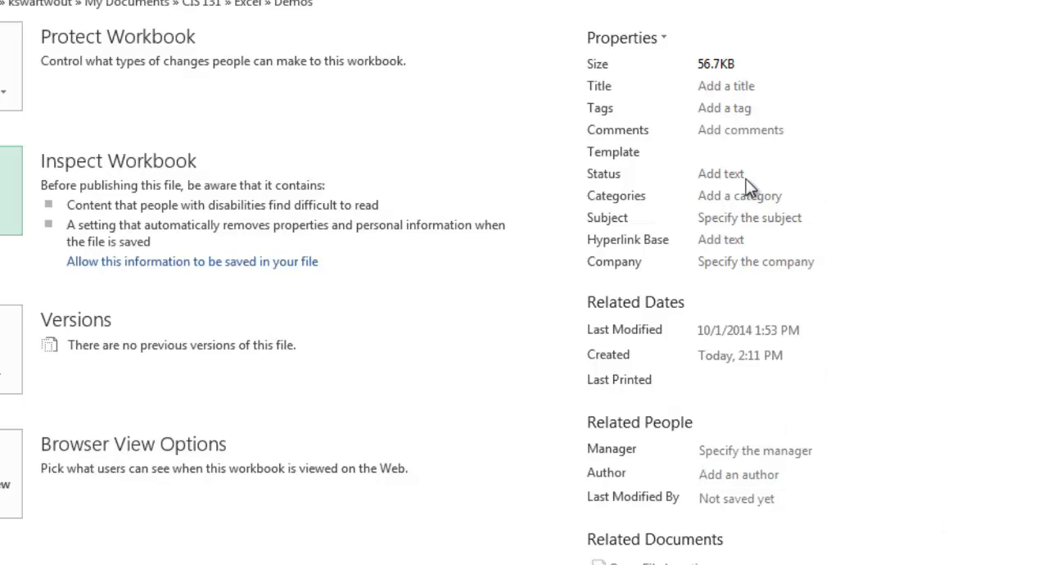
{"action": "mouse_move", "coordinate": [900, 187]}
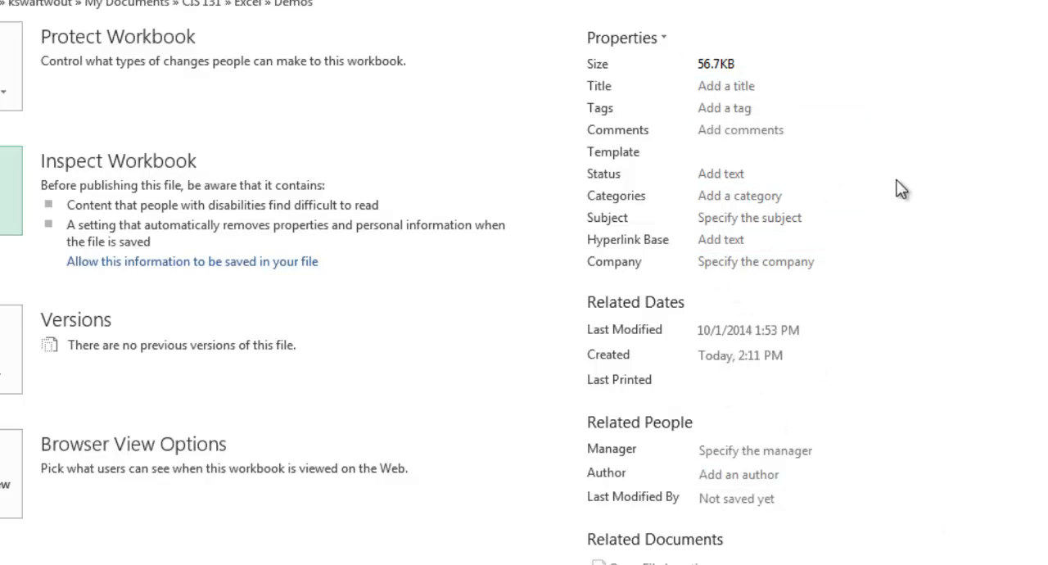
{"action": "mouse_move", "coordinate": [958, 231]}
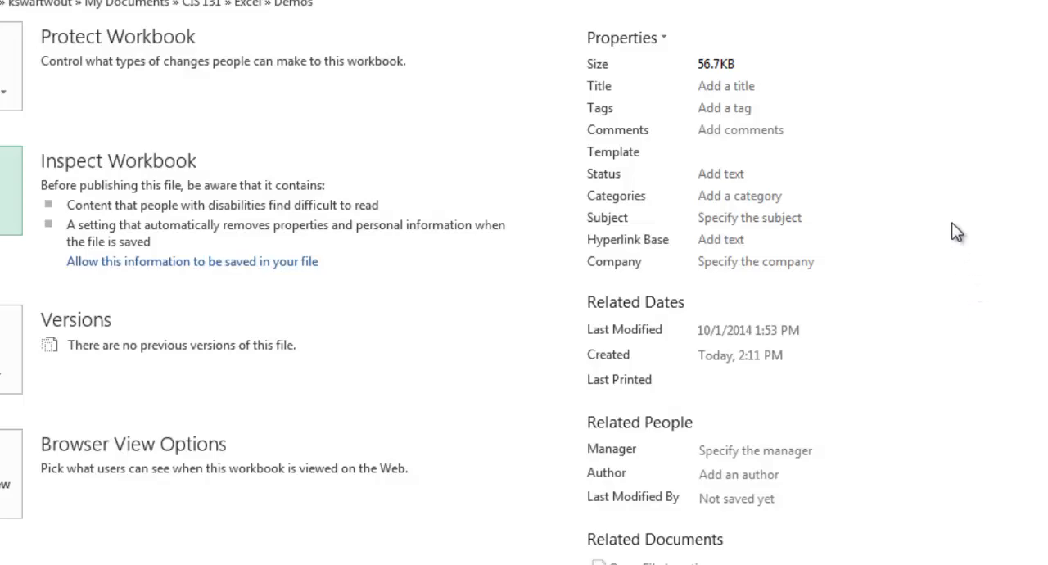
{"action": "mouse_move", "coordinate": [938, 221]}
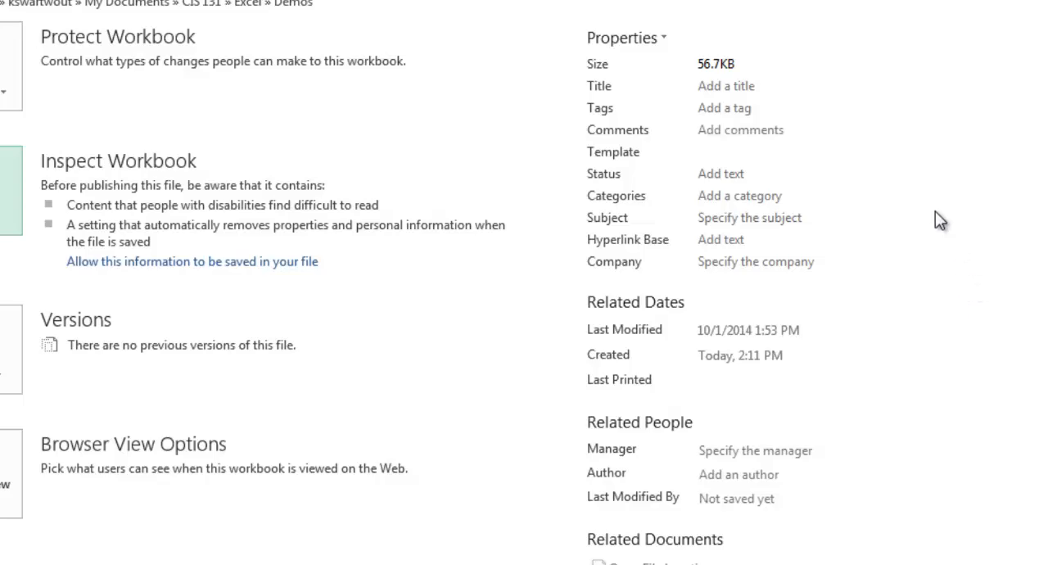